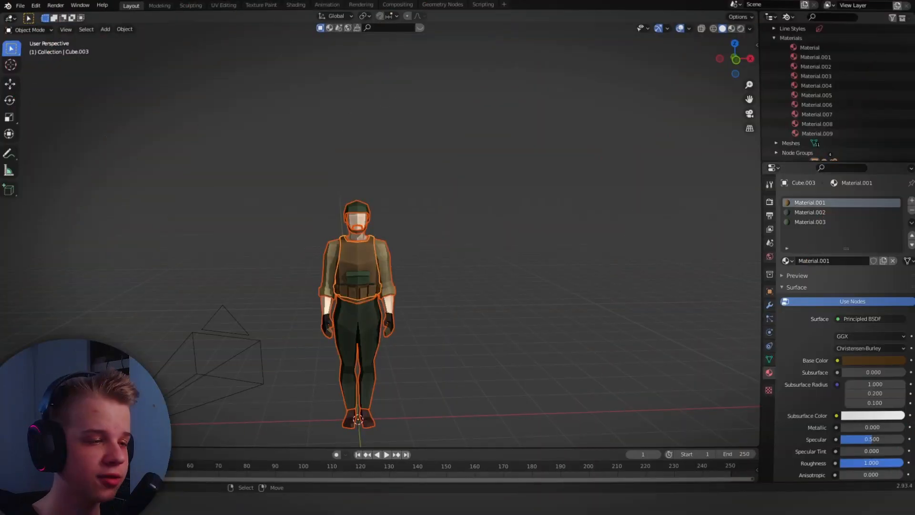
List all file data in the Outliner and delete the soldier's extra materials
left_click(475, 232)
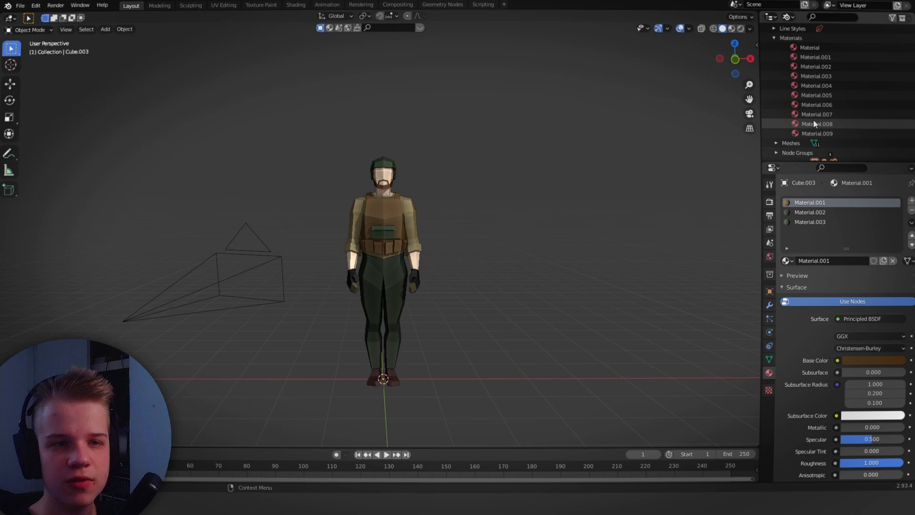
left_click(786, 17)
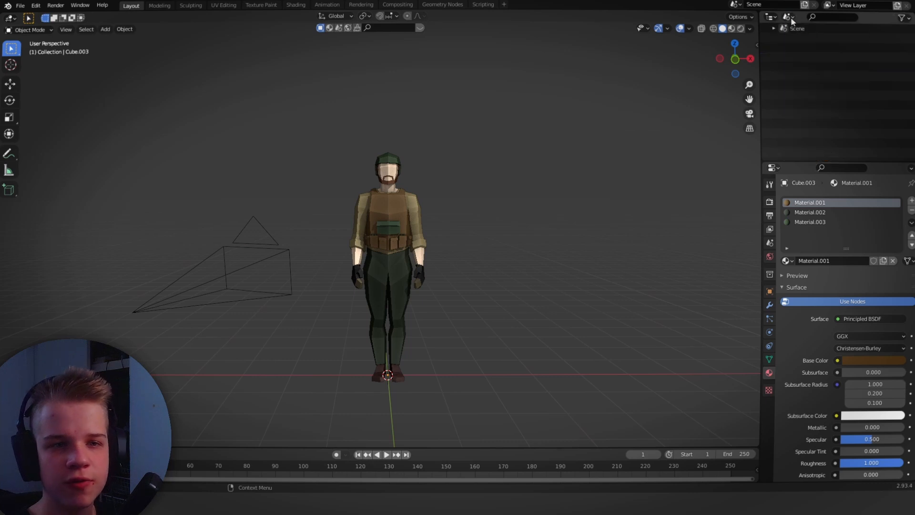
left_click(773, 17)
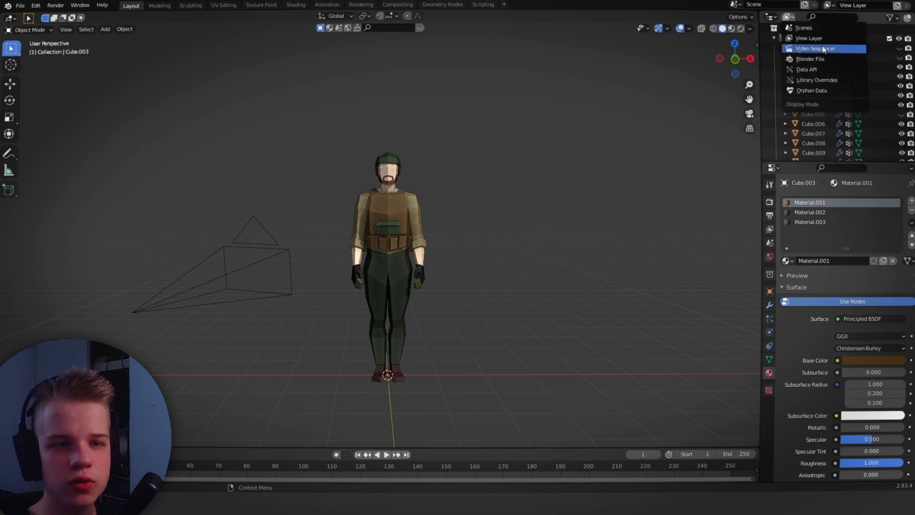
left_click(811, 59)
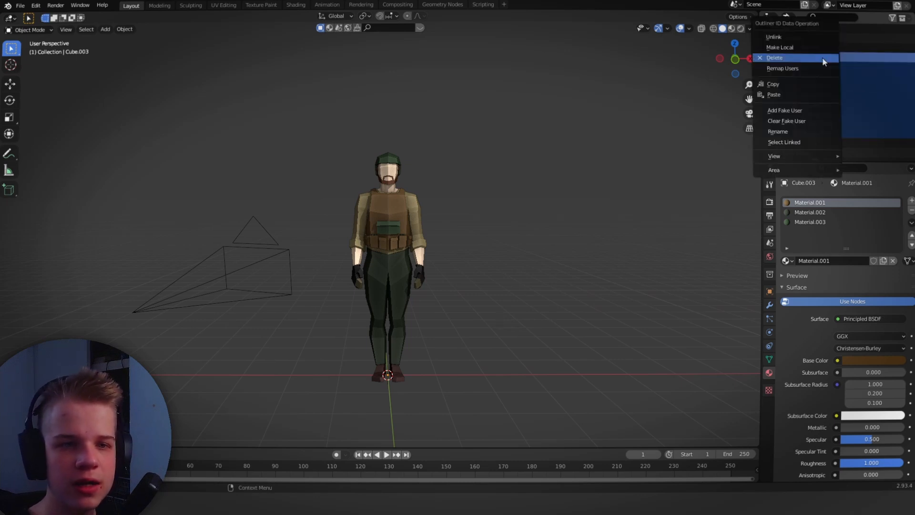
left_click(774, 57)
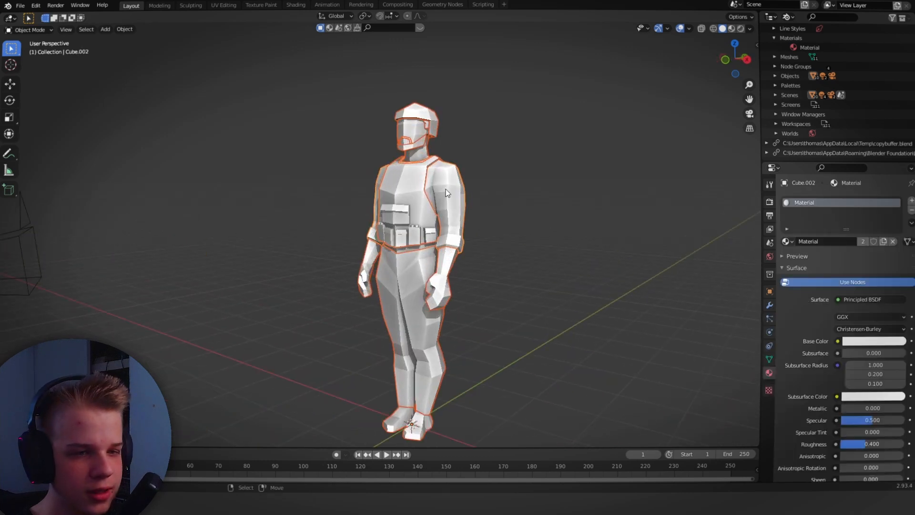
mouse_move(806, 202)
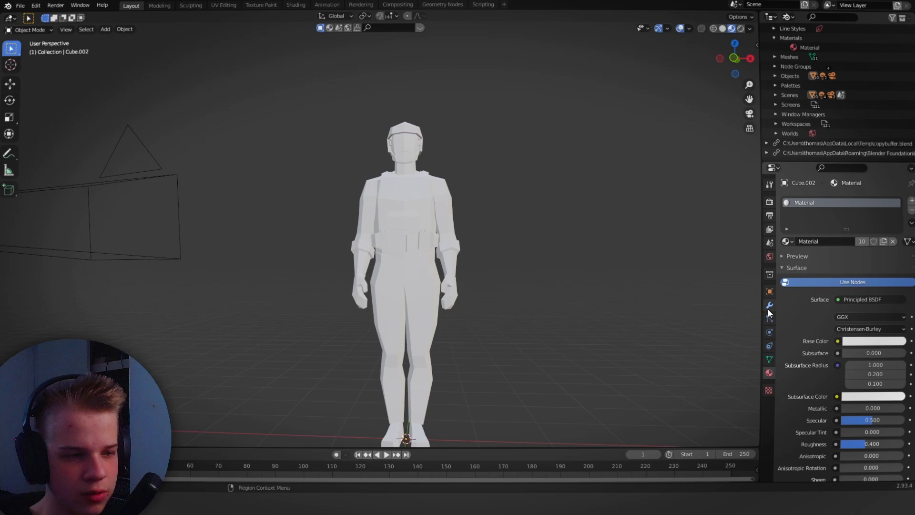
Give the single shared Material a red base colour
left_click(873, 341)
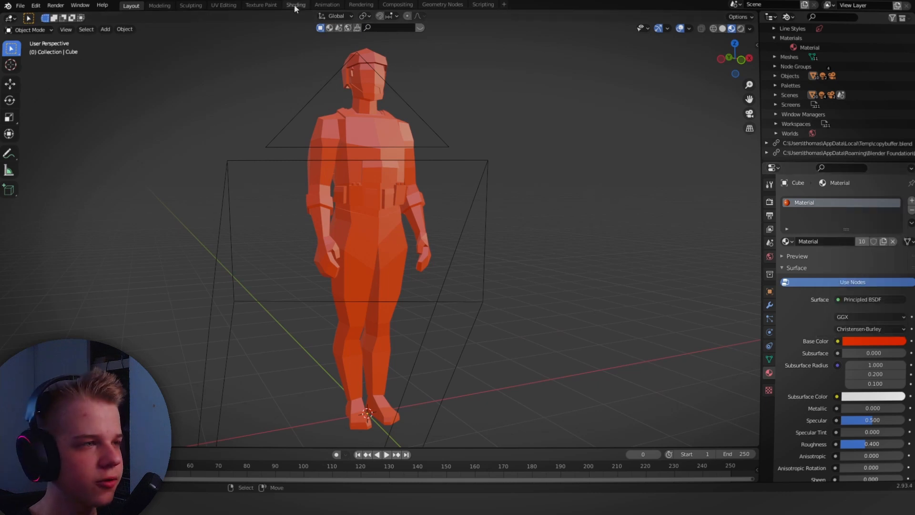
In Shading, create a new 4 × 4 px image for the material's Image Texture node
left_click(295, 5)
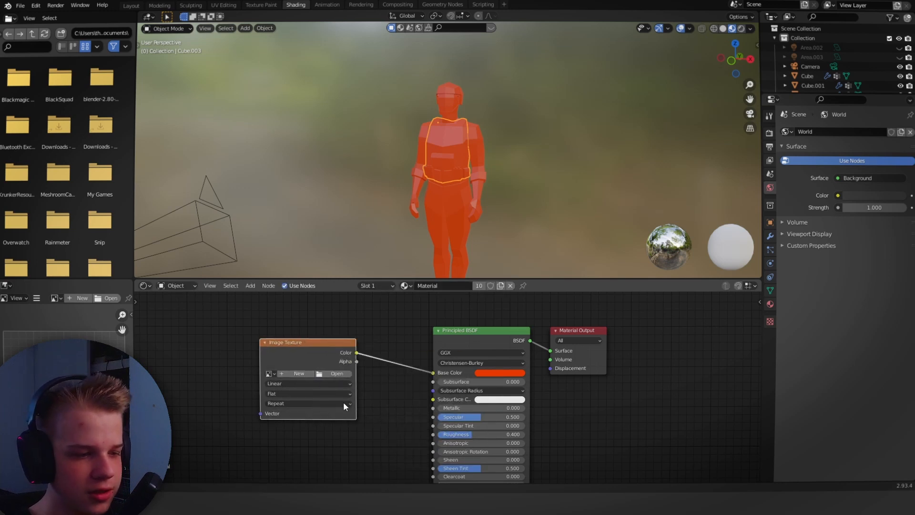
left_click(298, 373)
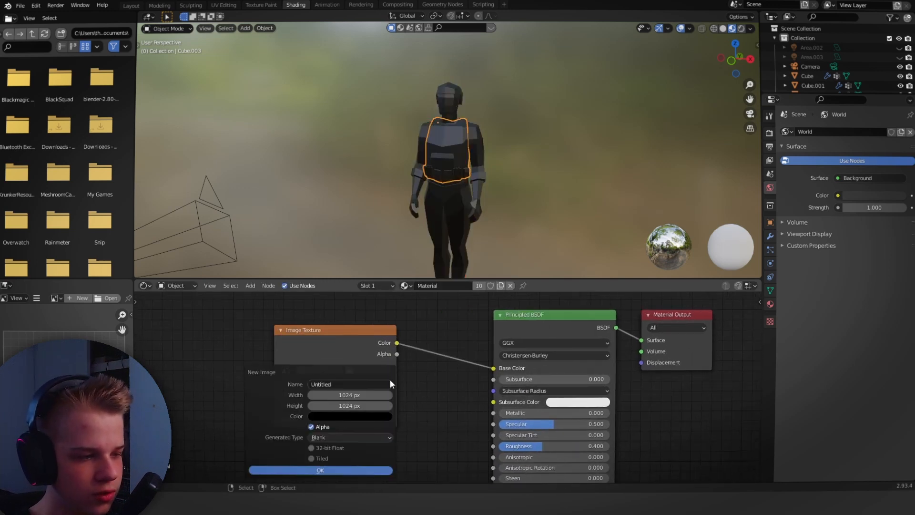
left_click(349, 395)
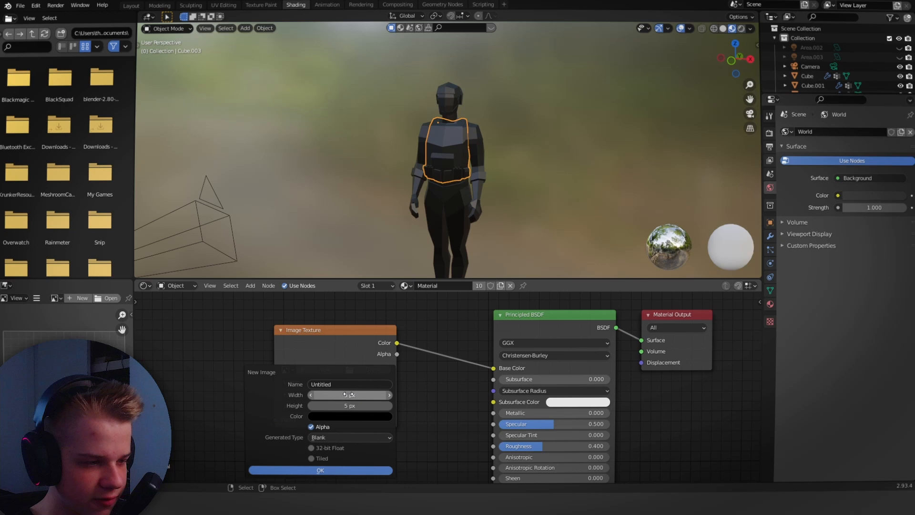
left_click(349, 394)
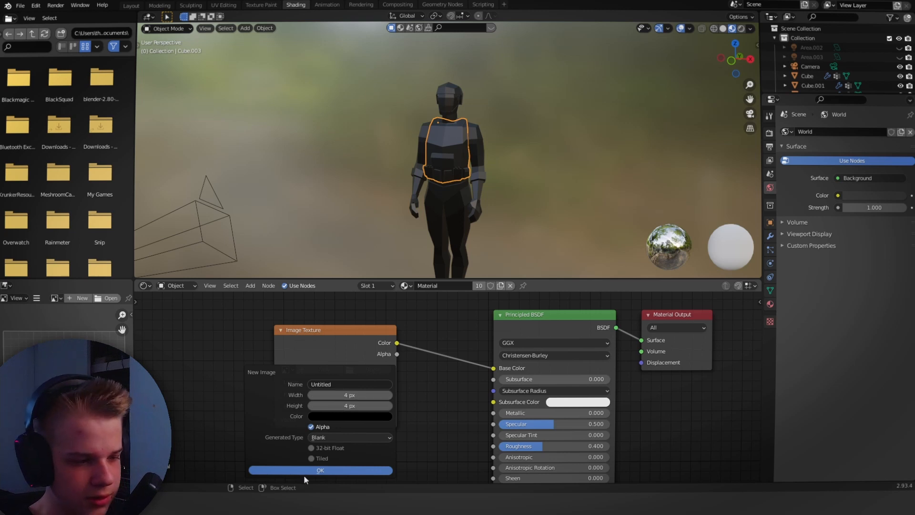
left_click(321, 470)
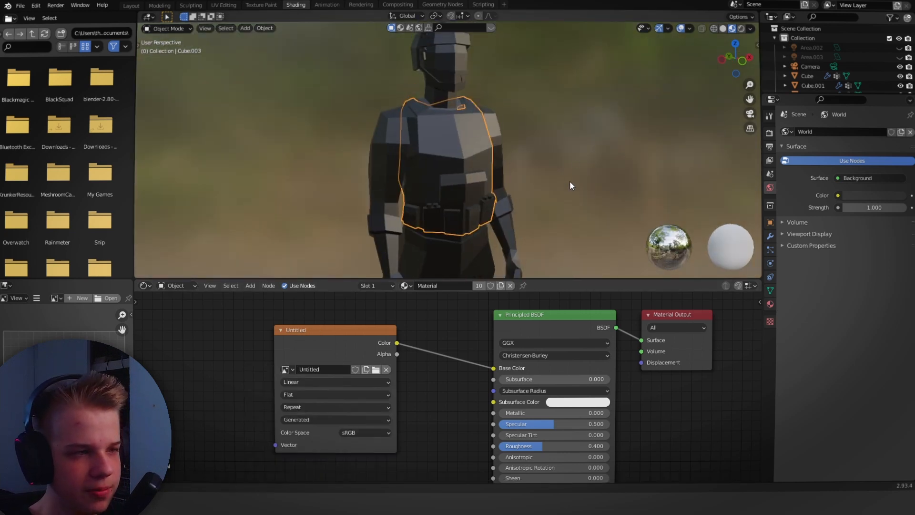
Enter edit mode on the soldier and switch to the UV Editing workspace
key("Tab")
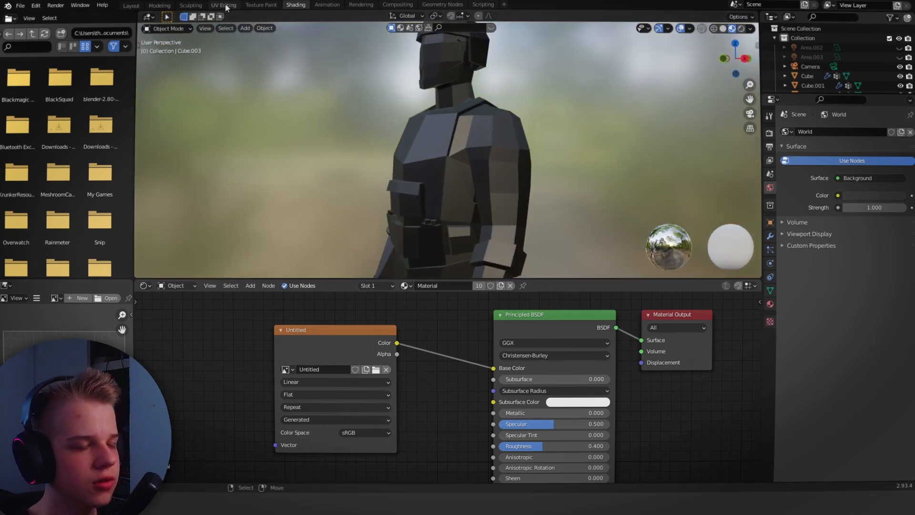
left_click(223, 5)
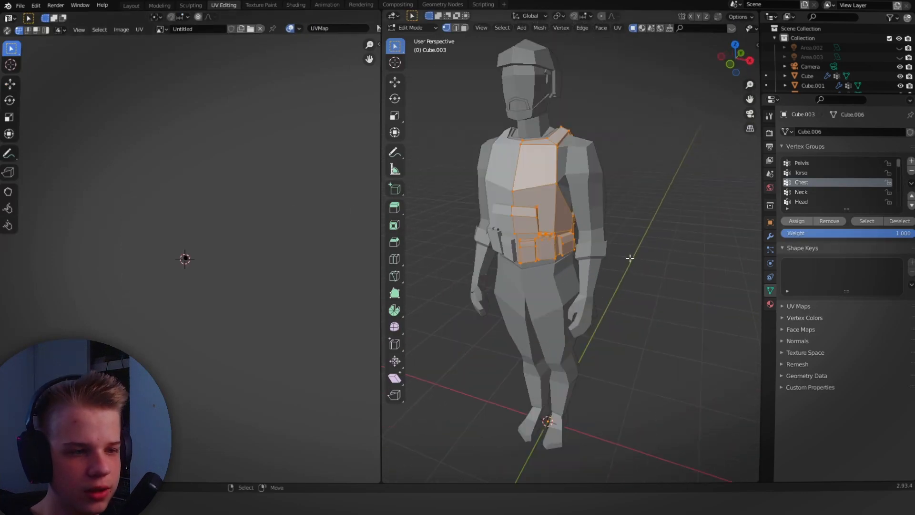
Switch to the Texture Paint workspace showing the UV layout over the black image
left_click(261, 5)
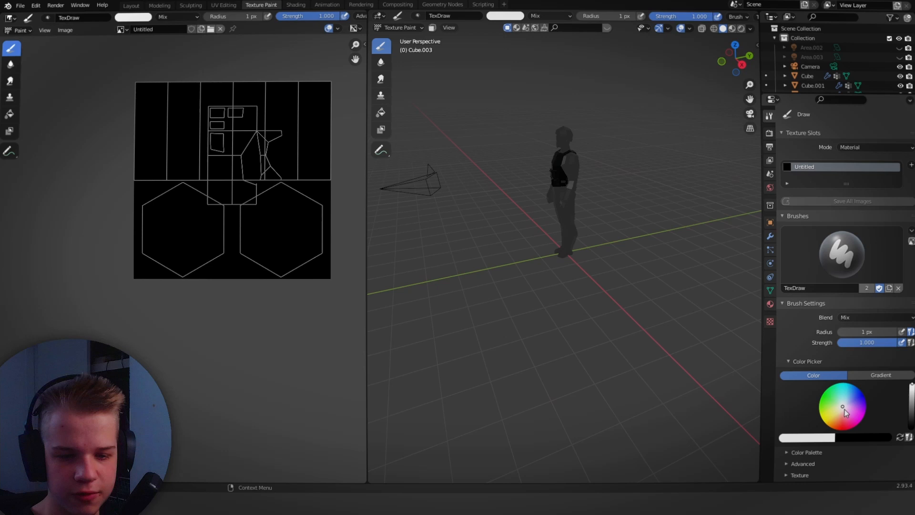
Pick blue and paint a blue square in the image's top-left corner
left_click(856, 392)
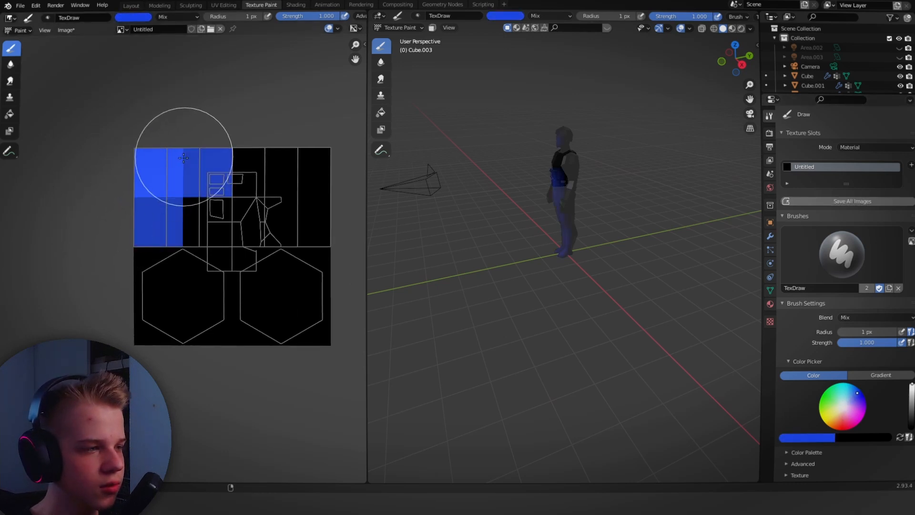
left_click_drag(184, 156, 142, 231)
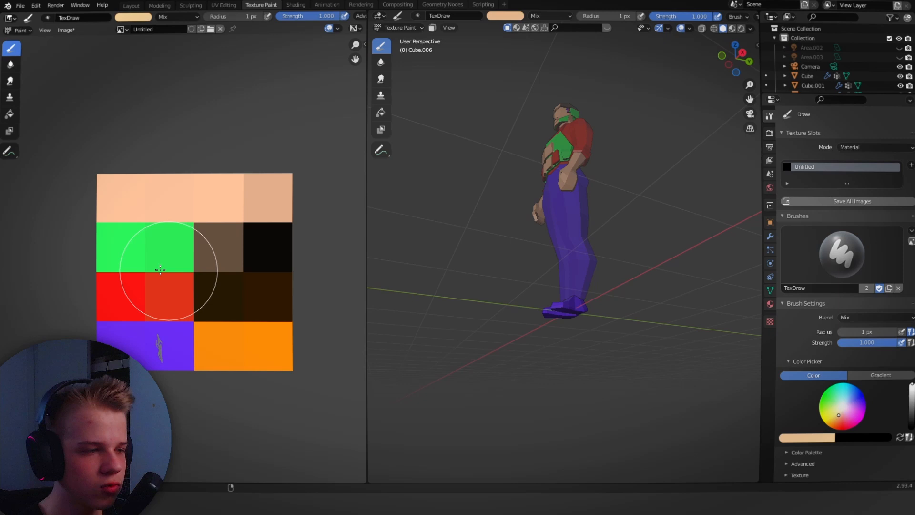
mouse_move(332, 269)
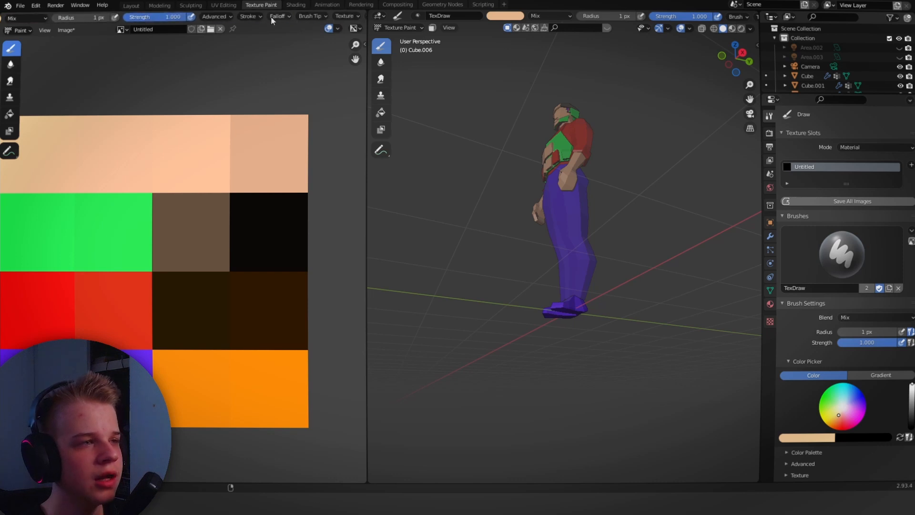
Choose a hard-edged falloff preset for the brush and reshape its custom curve
left_click(277, 16)
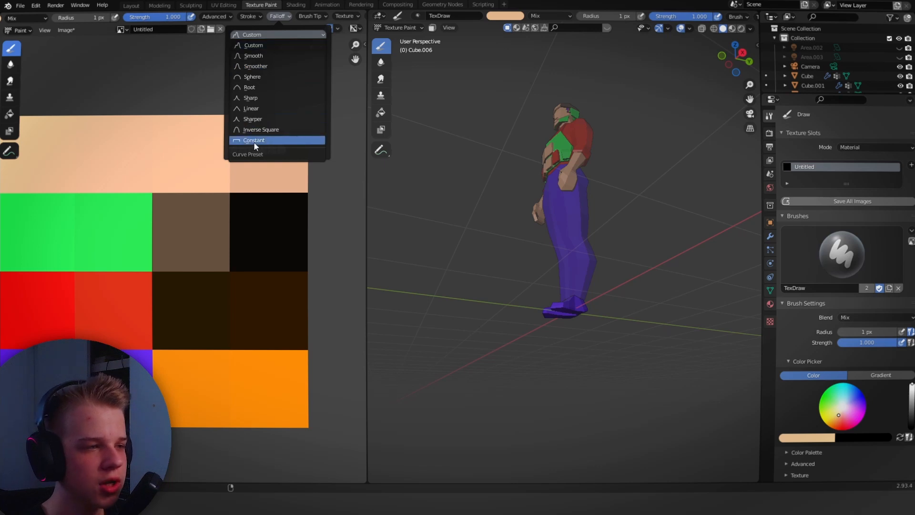
left_click(254, 140)
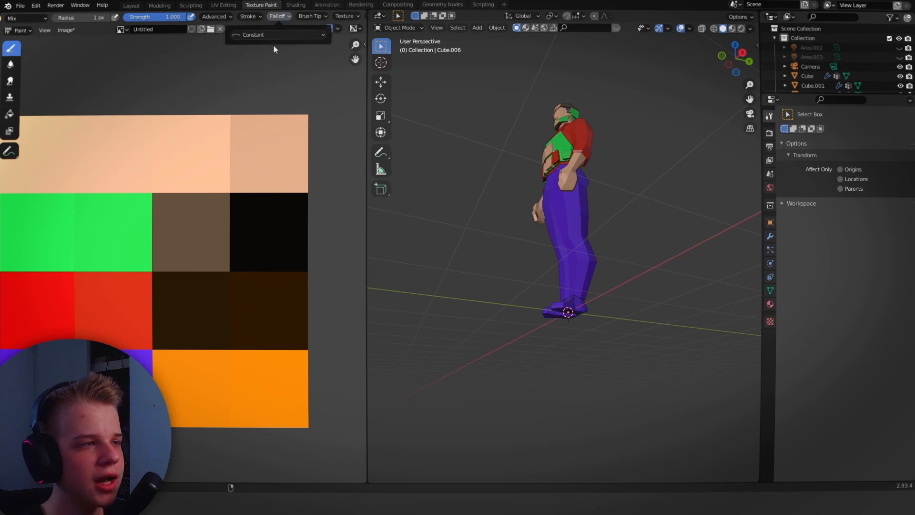
left_click(277, 35)
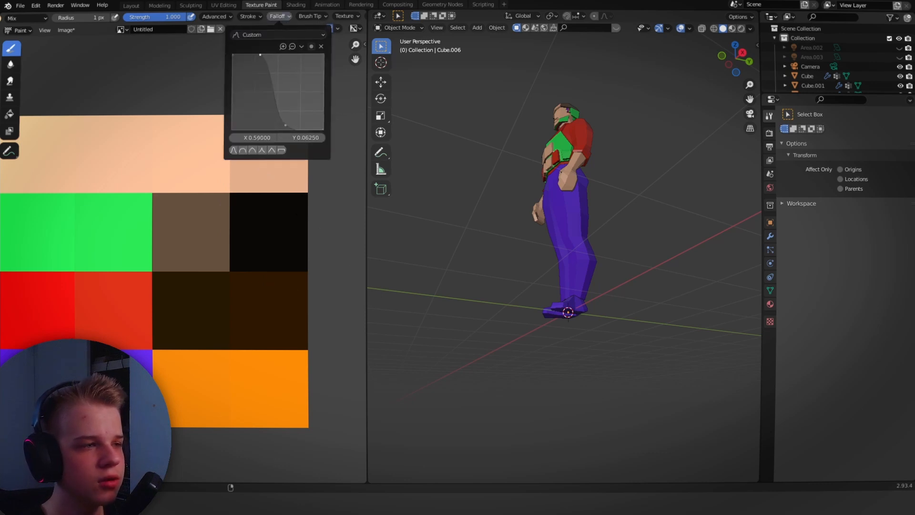
left_click_drag(286, 124, 295, 134)
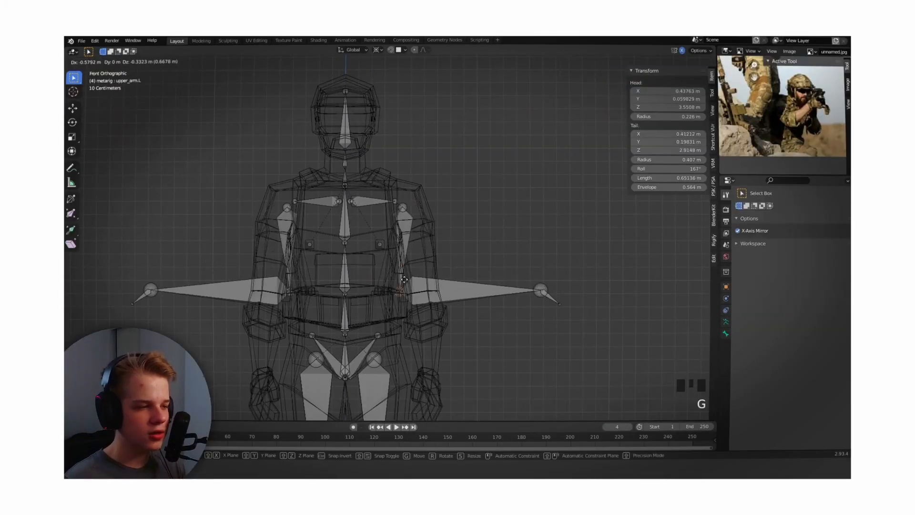
Return to the UV Editing workspace with the soldier mesh in edit mode
left_click(223, 5)
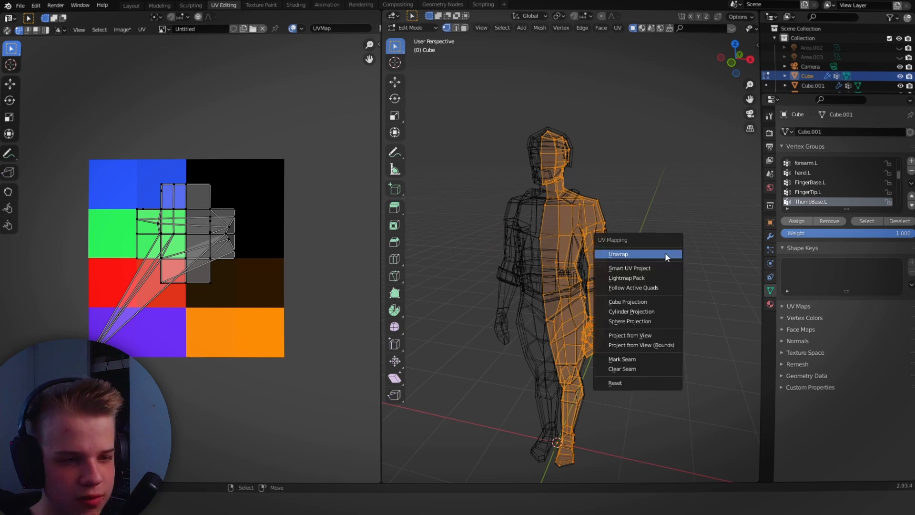
Unwrap half the body into one palette square, then select the chest vest faces for editing
left_click(617, 253)
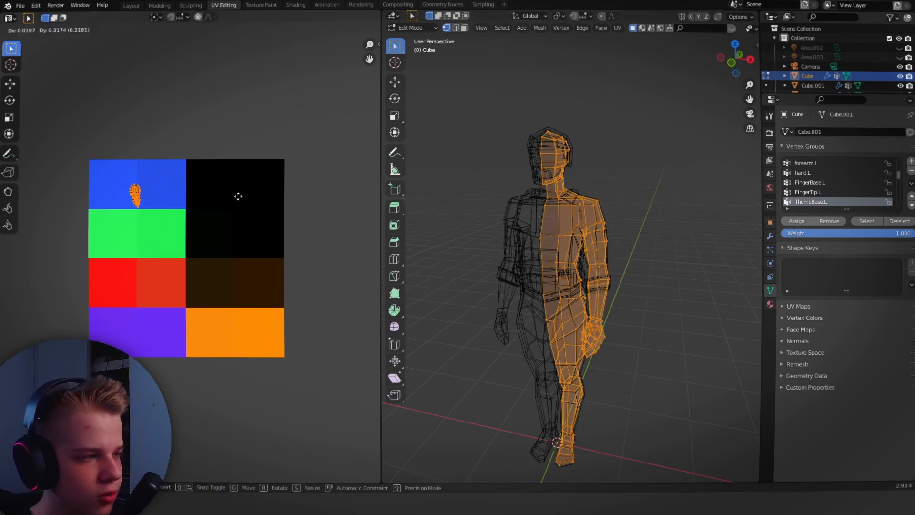
key("z")
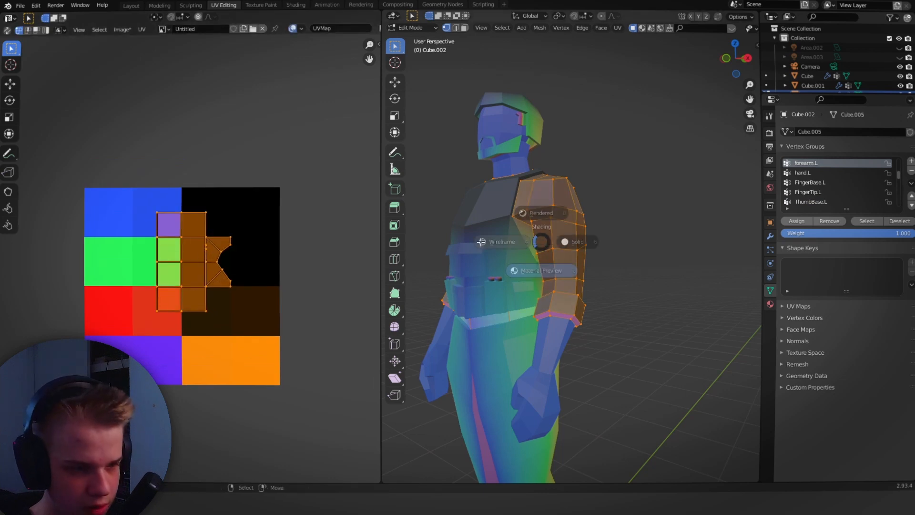
left_click(578, 241)
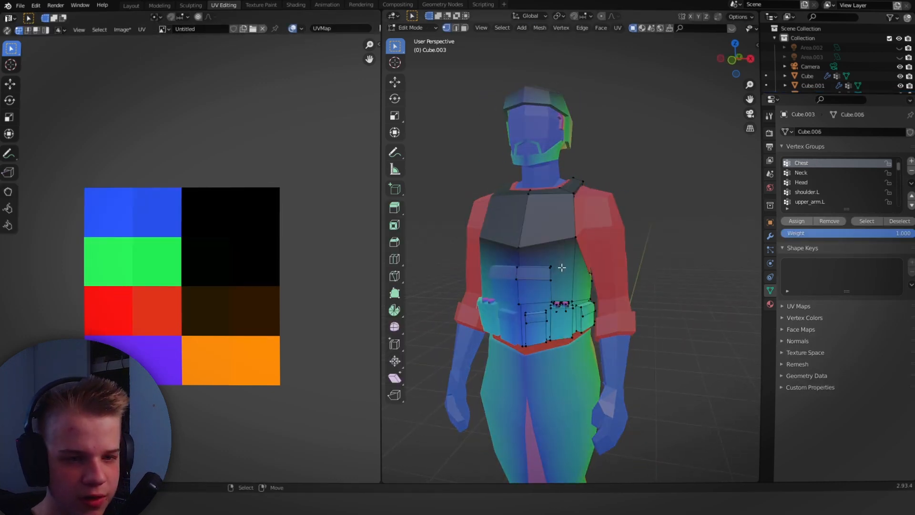
left_click(554, 239)
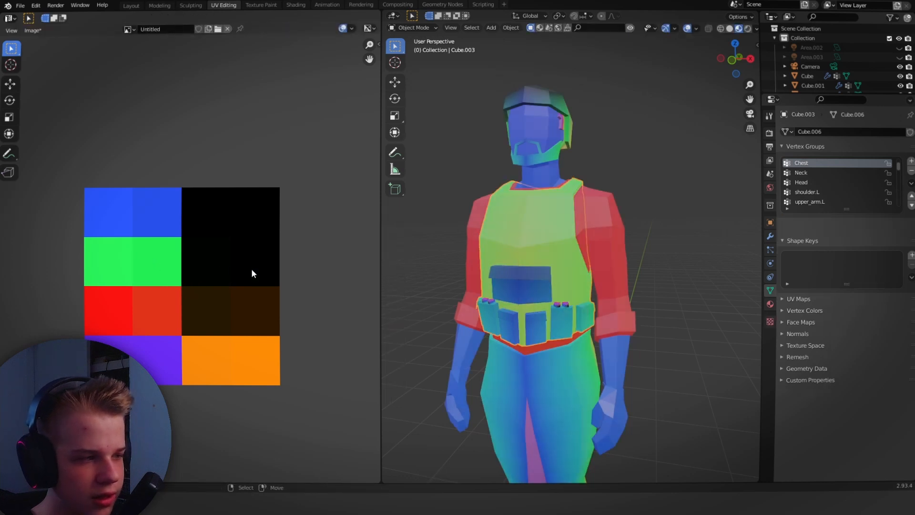
key("Tab")
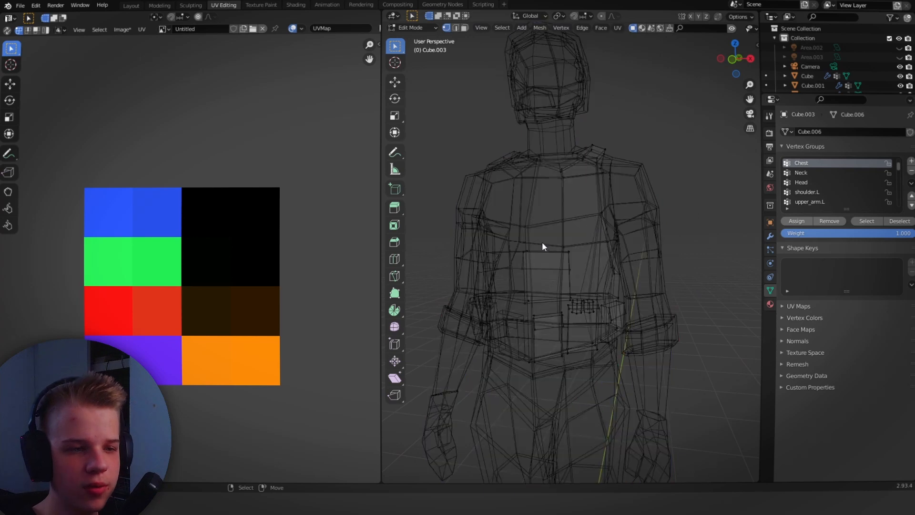
Orbit to the character's side and switch the viewport to wireframe shading
left_click_drag(543, 245, 467, 289)
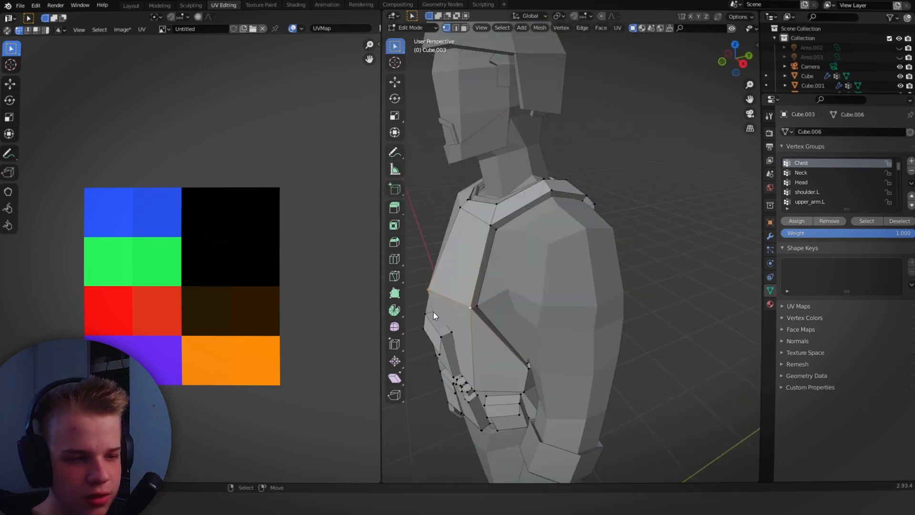
key("z")
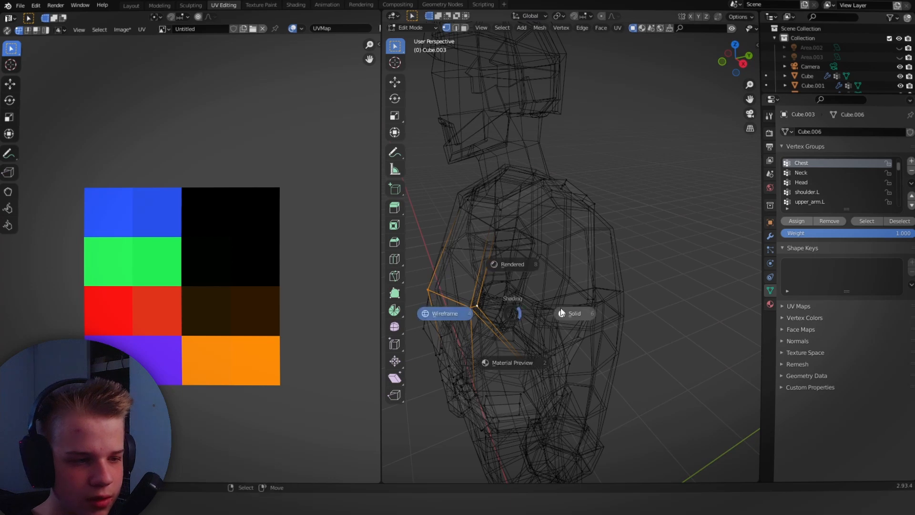
left_click(573, 314)
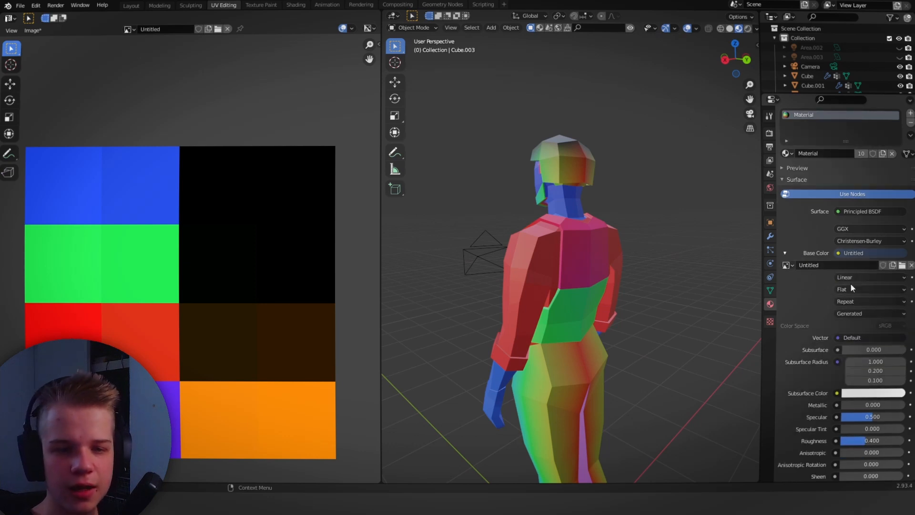
Set the palette Image Texture's interpolation to Closest, then return the mesh to Edit Mode
left_click(869, 277)
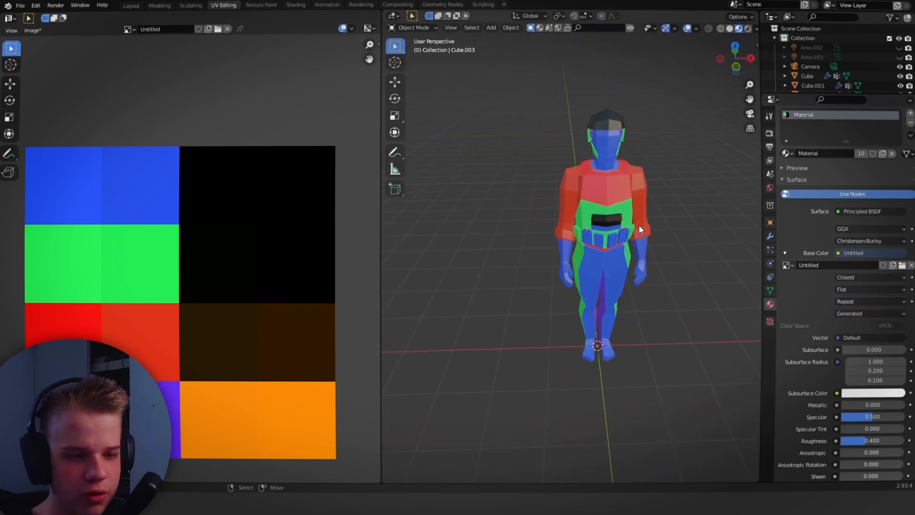
key("Tab")
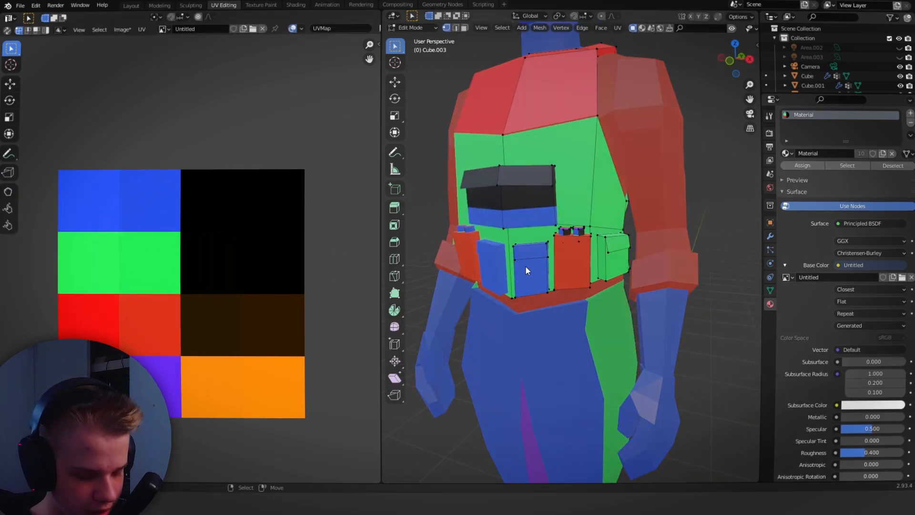
Move the leg and pouch UV islands onto the purple, blue and green palette squares
key("Tab")
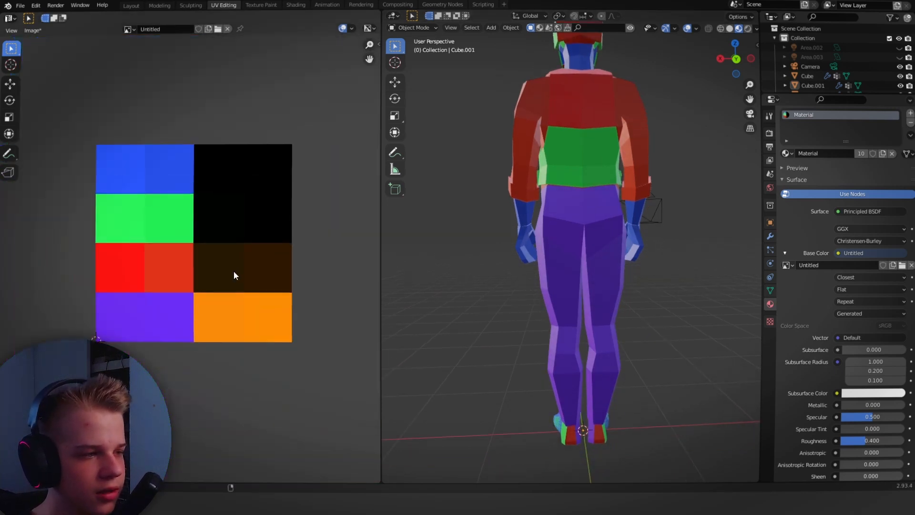
left_click_drag(583, 233, 654, 290)
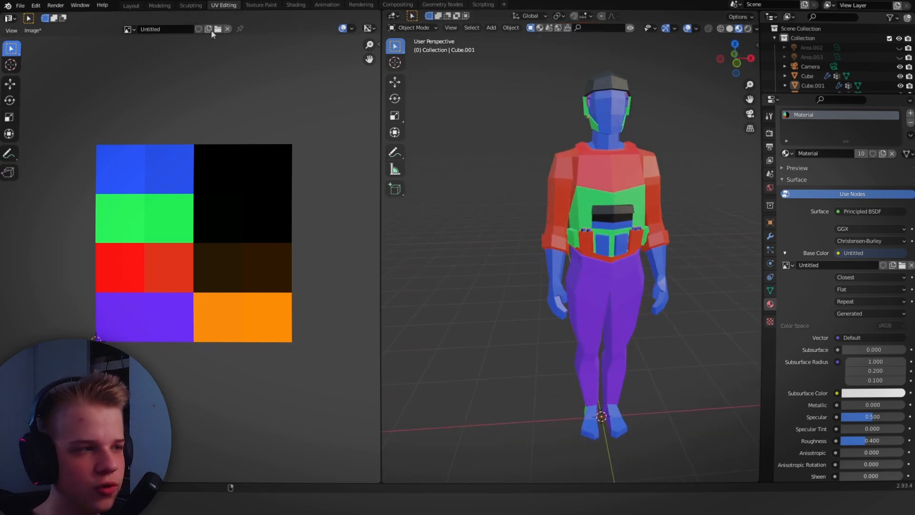
left_click(261, 5)
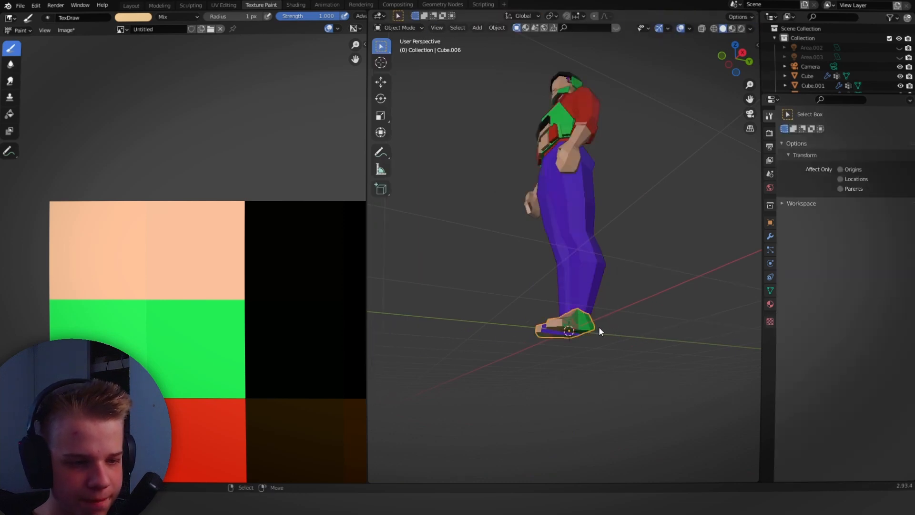
Enter Edit Mode on the boot mesh and switch to the UV Editing workspace
key("Tab")
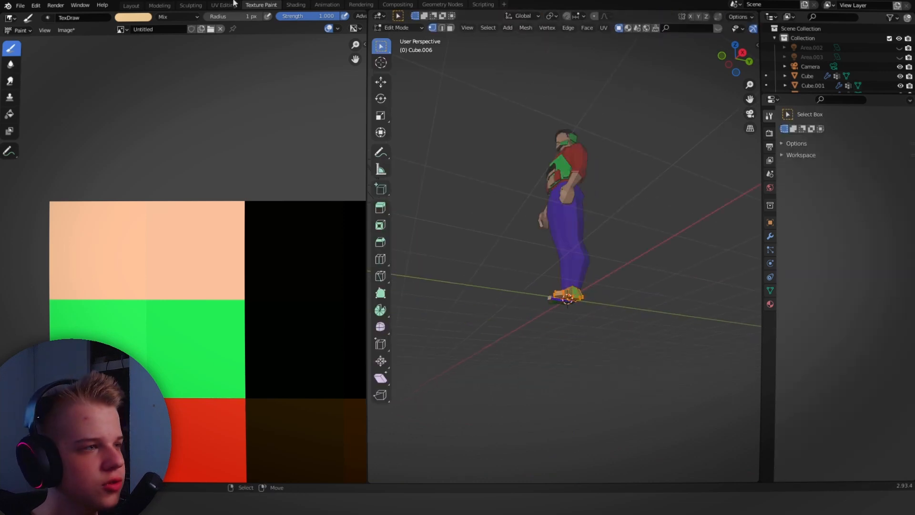
left_click(223, 5)
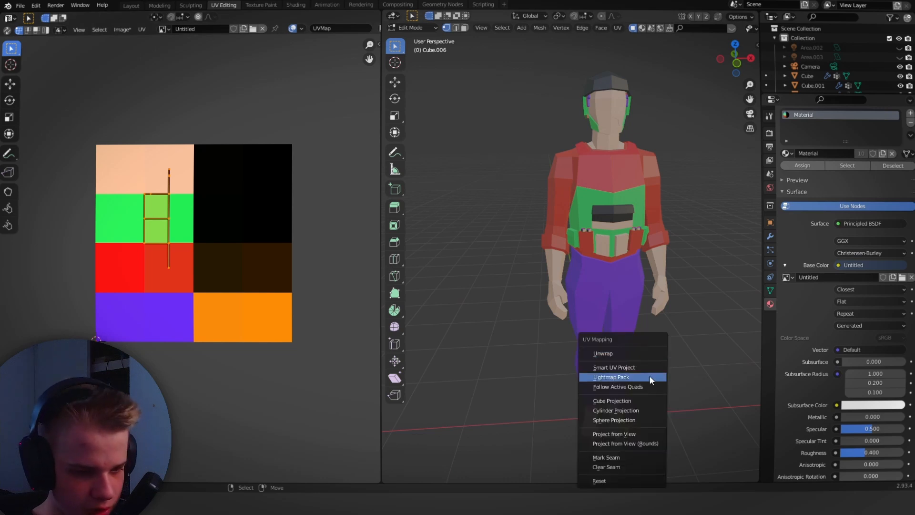